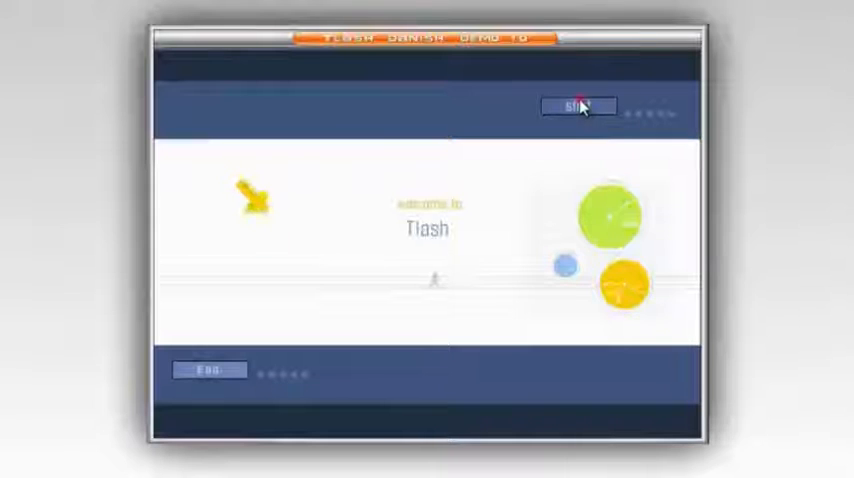
Step: Start the banner settings and set the foreground colour to white
click(579, 106)
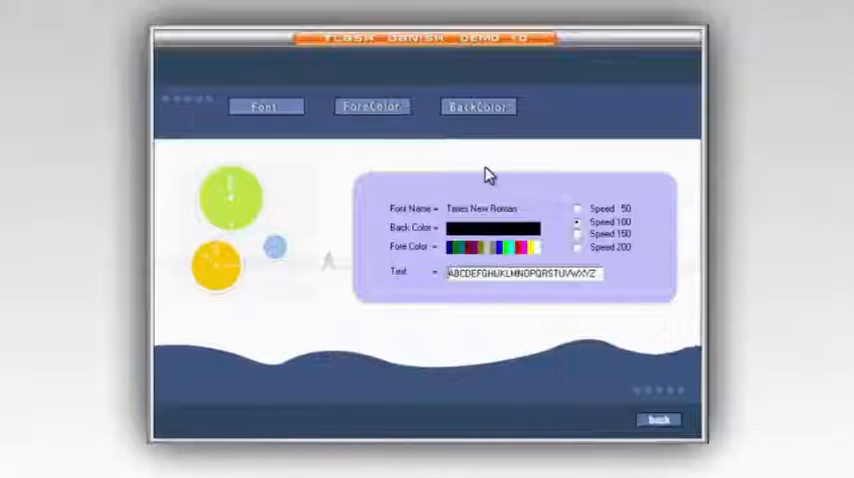
click(372, 107)
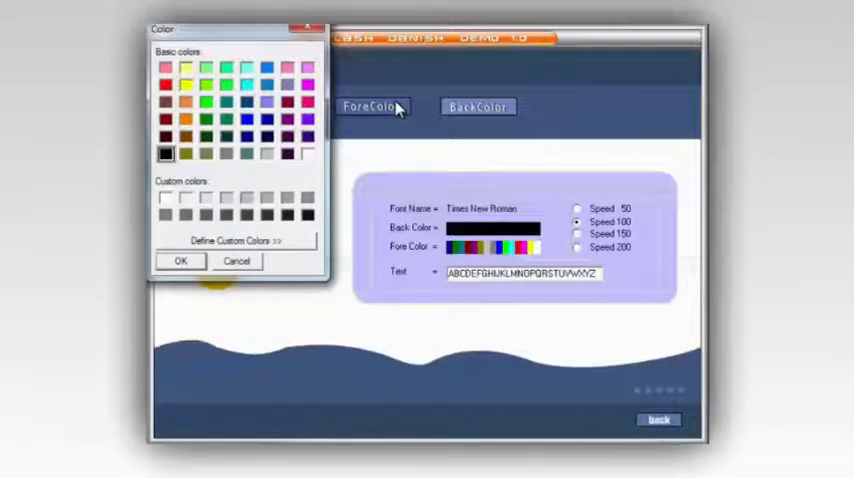
click(308, 154)
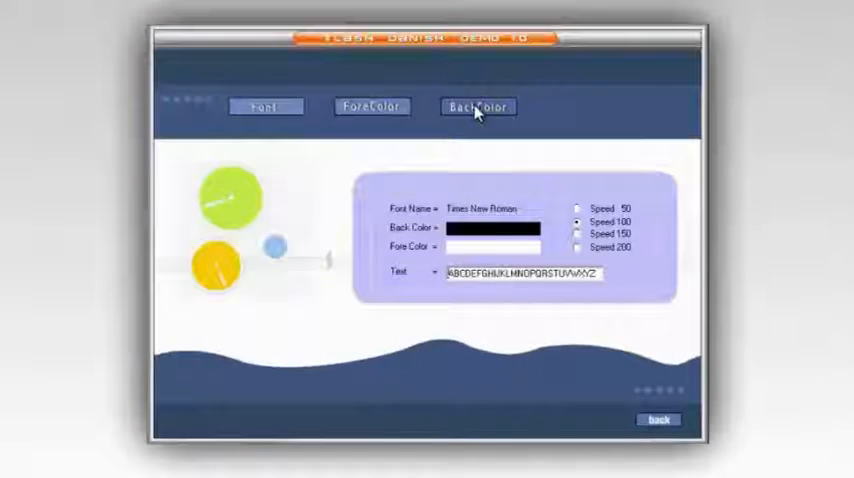
Step: Keep the background colour black and review the font choices for the banner text
click(478, 107)
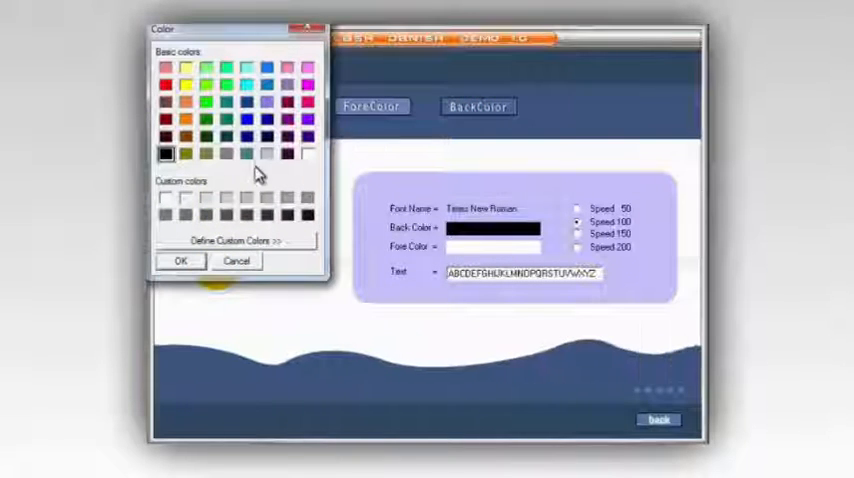
click(305, 215)
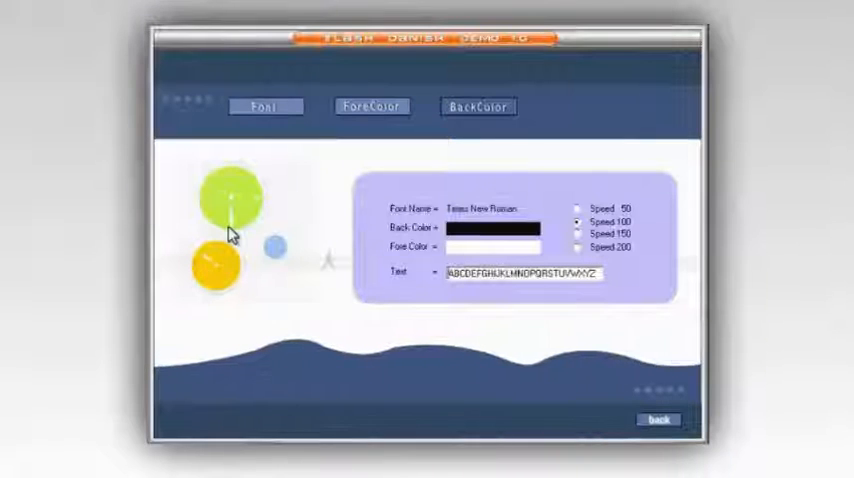
click(266, 106)
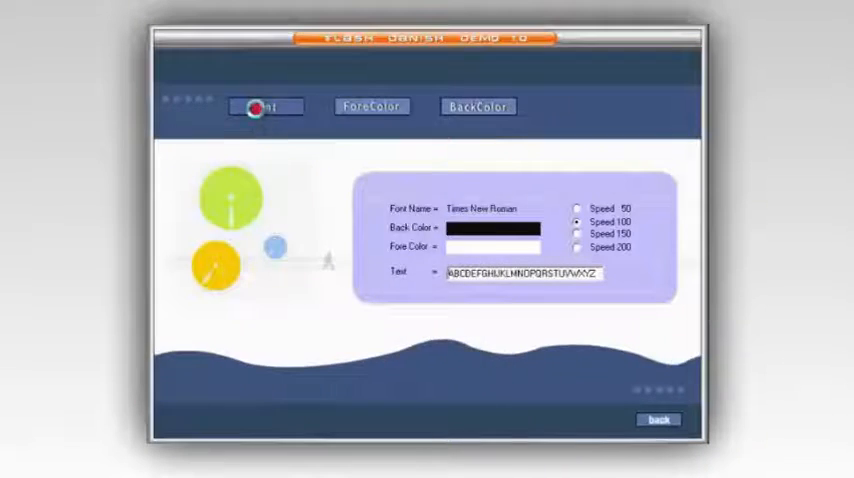